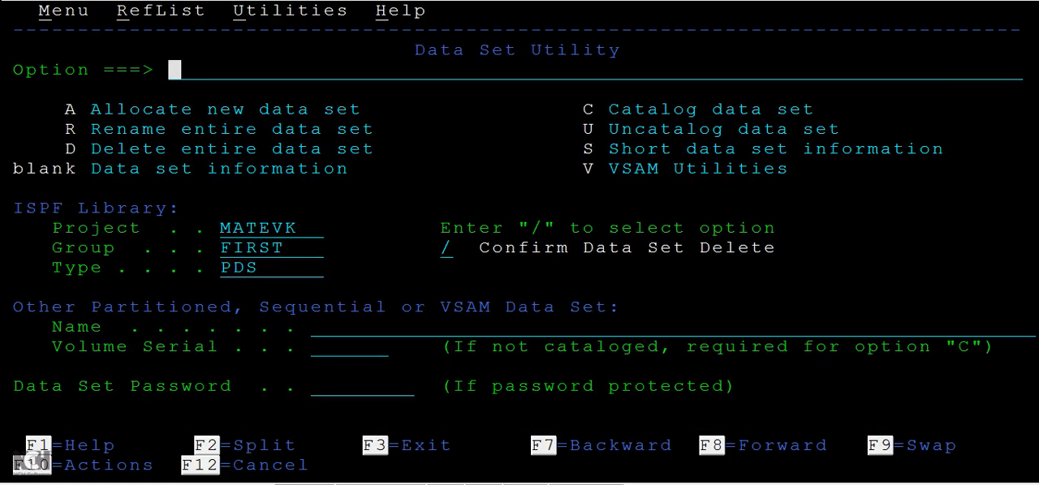
- Set Group to FIRST and Type to PS2, then request allocation with option A
left_click(226, 268)
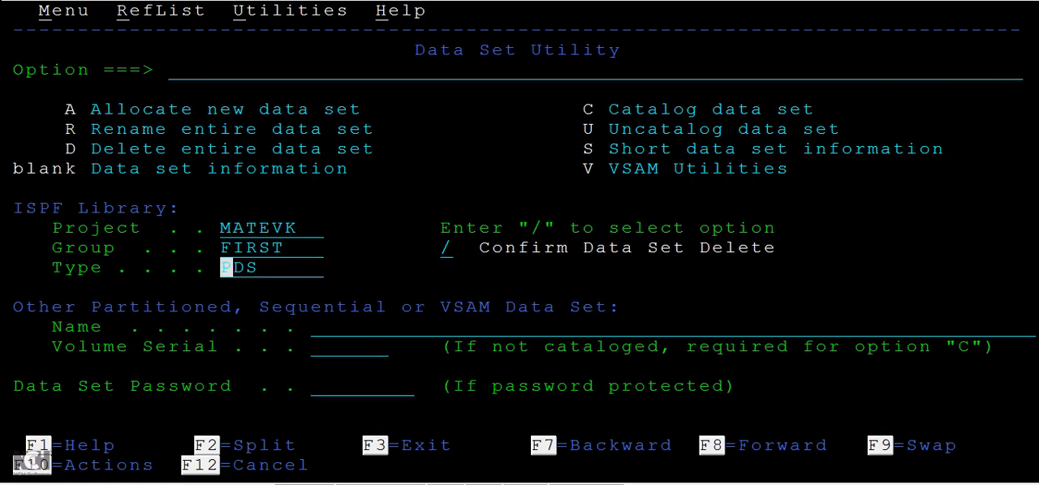
type("DAT")
left_click(271, 248)
type("SECON")
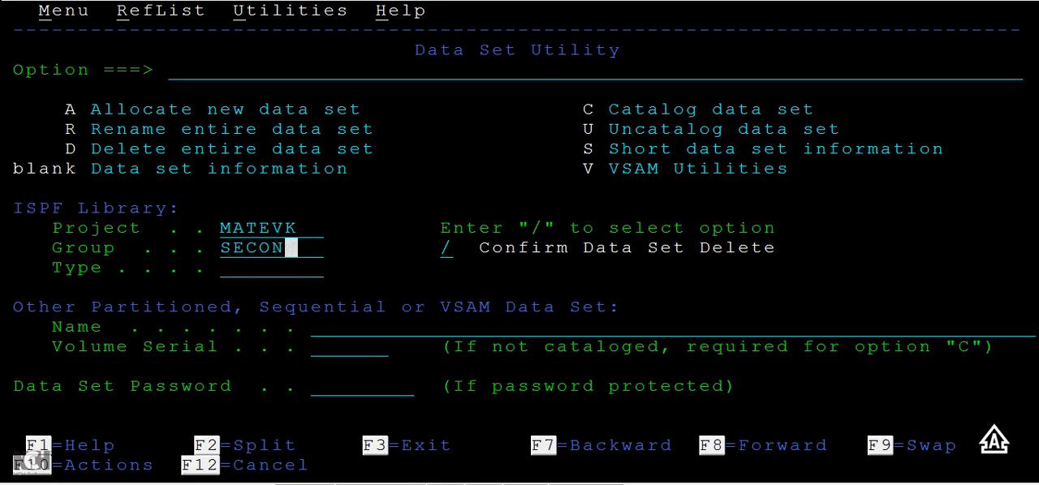
type("D")
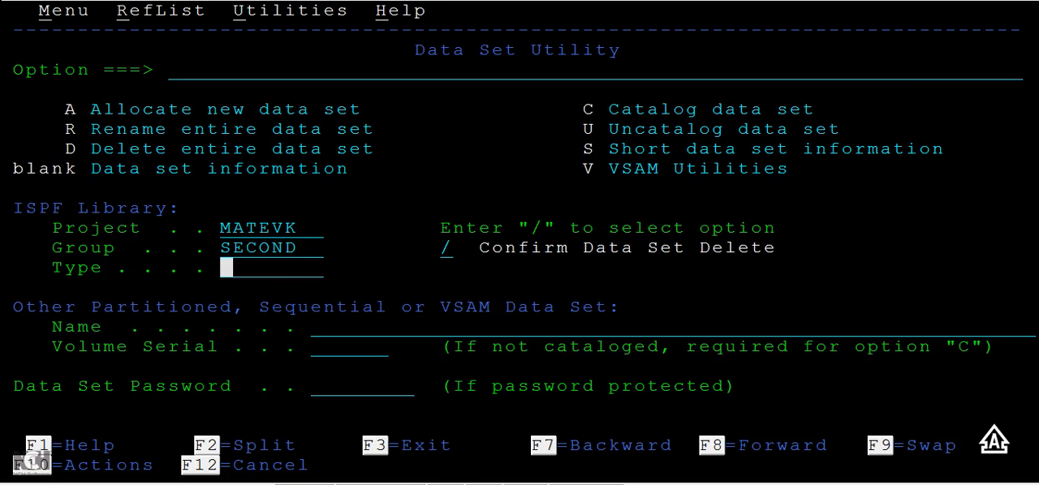
type("FIRST")
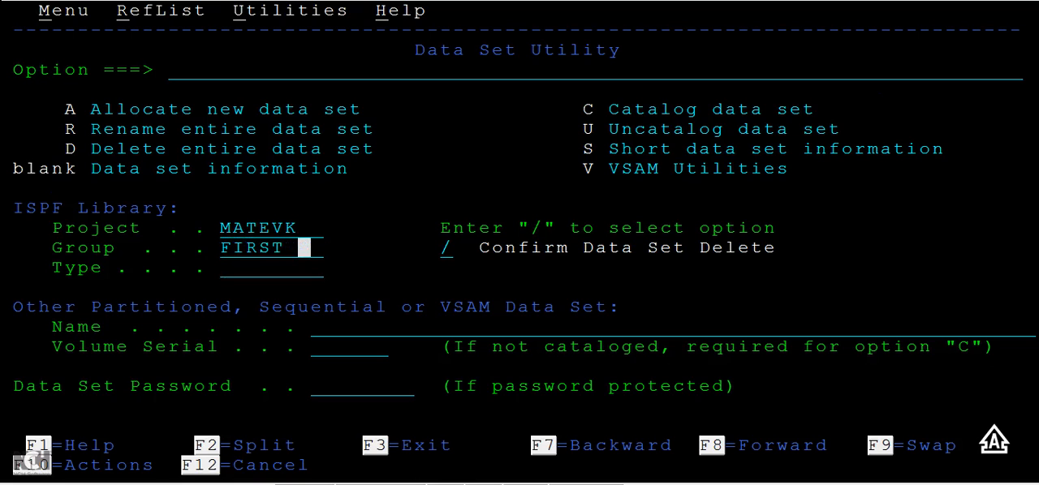
type("PS2")
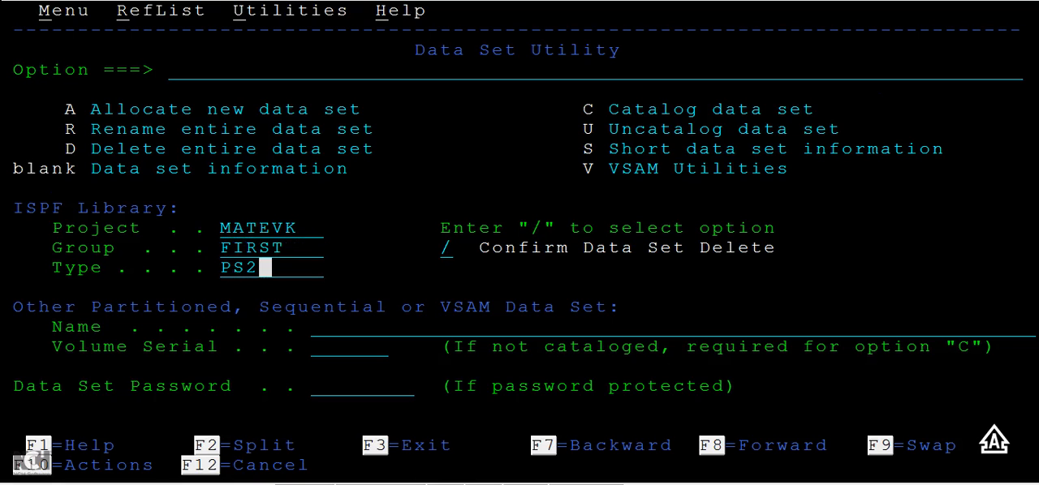
type("A")
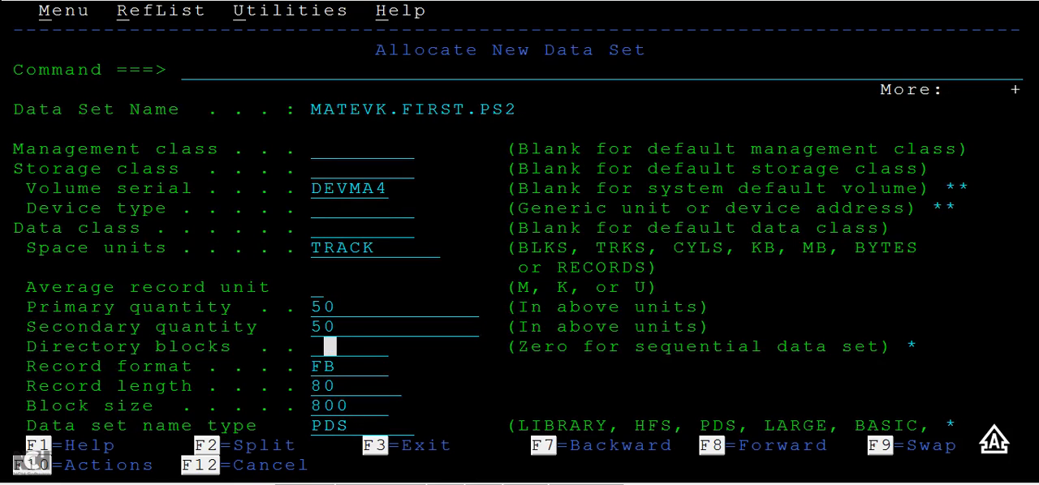
- Allocate MATEVK.FIRST.PS2 and PS3 as sequential data sets with 0 directory blocks
type("0")
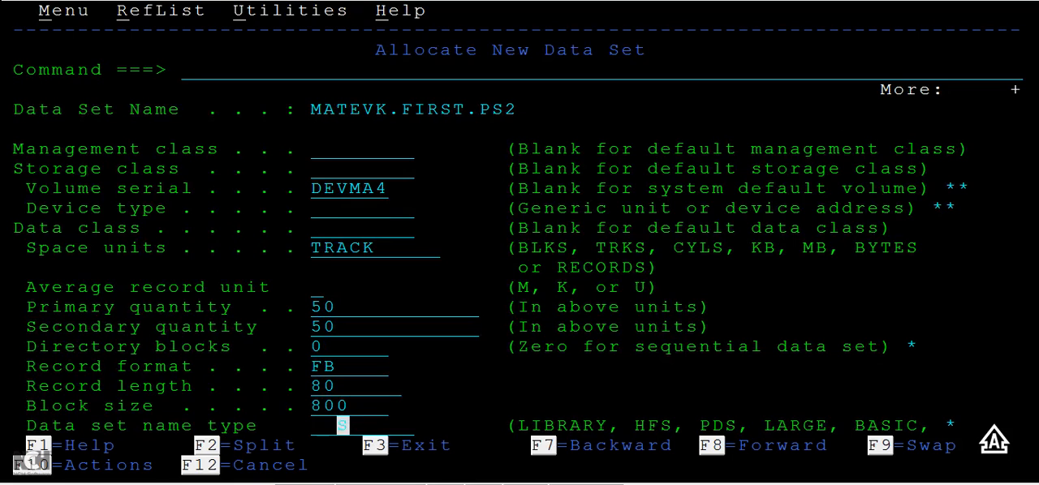
key("Enter")
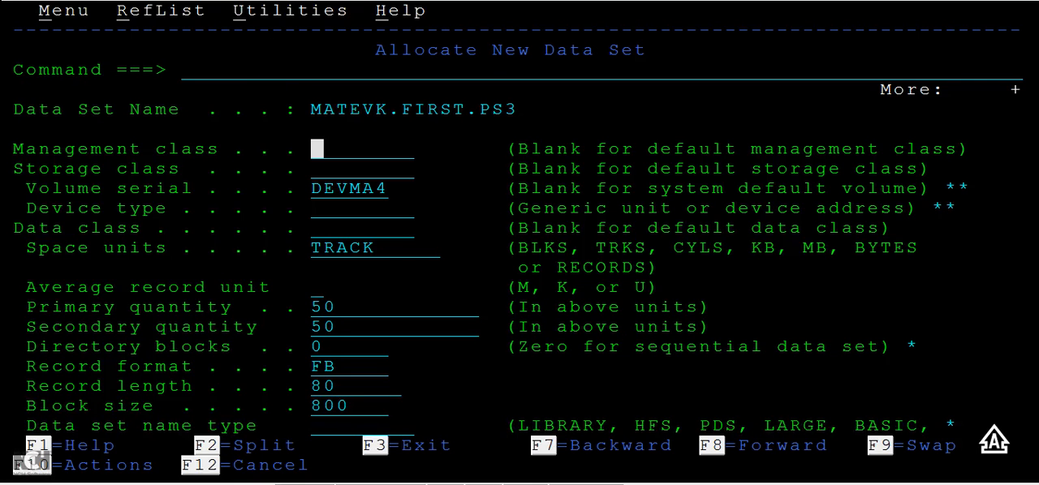
key("Enter")
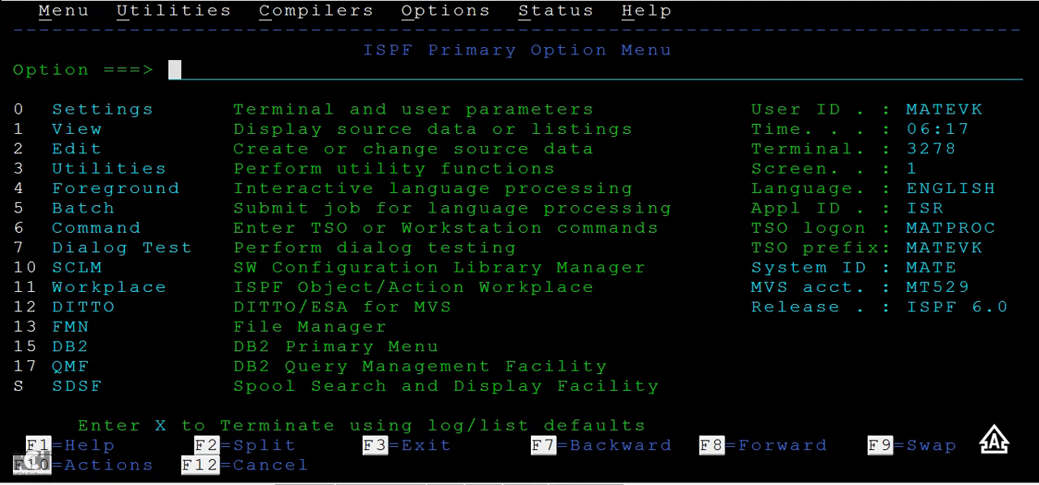
- Go through Utilities (3) to the Dslist utility (option 4)
type("3")
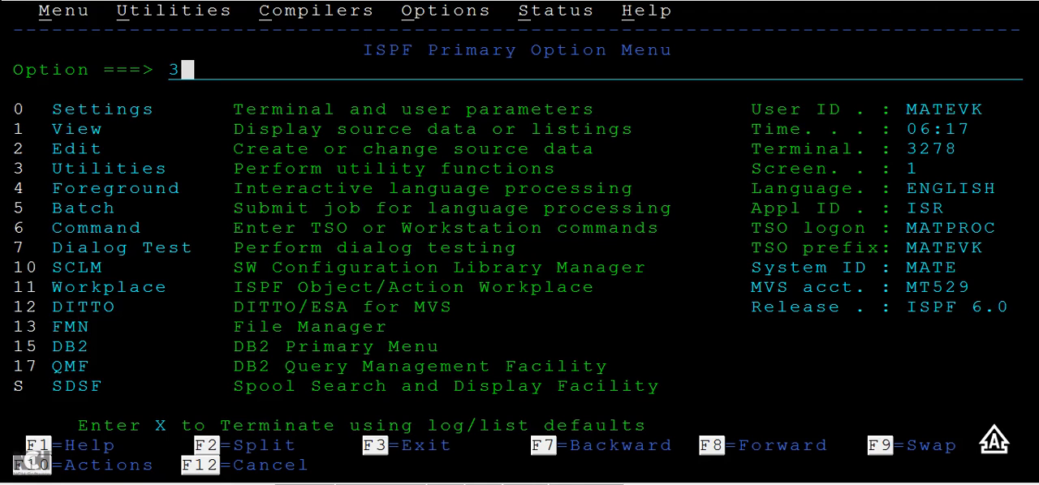
key("Enter")
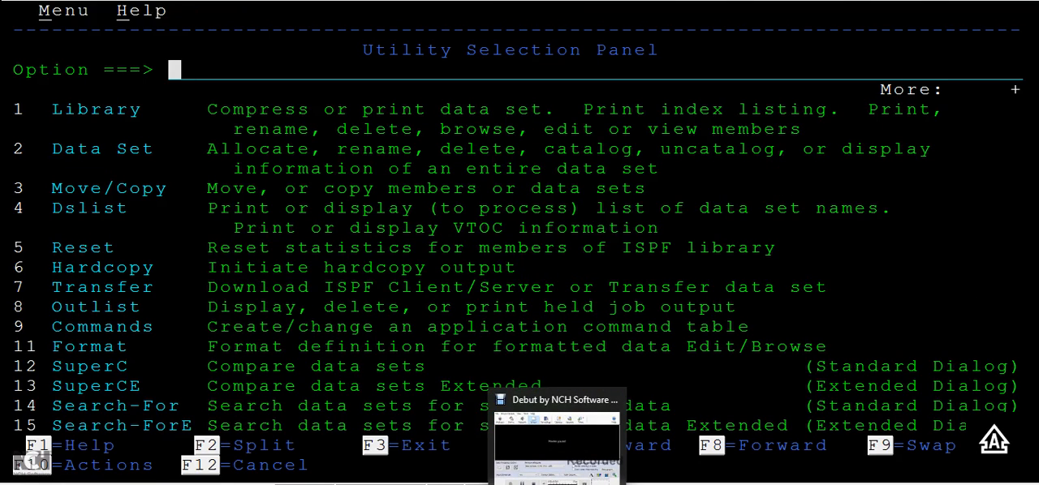
type("4")
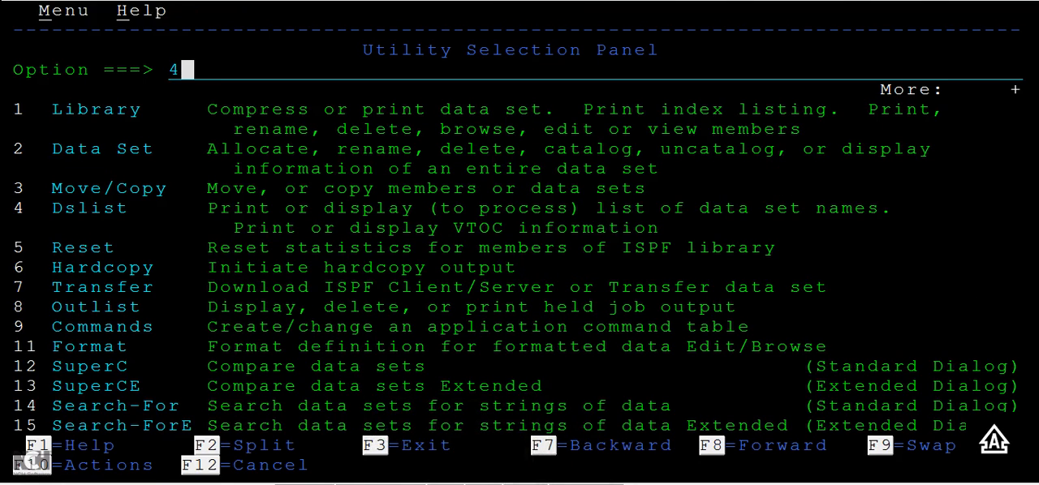
key("Enter")
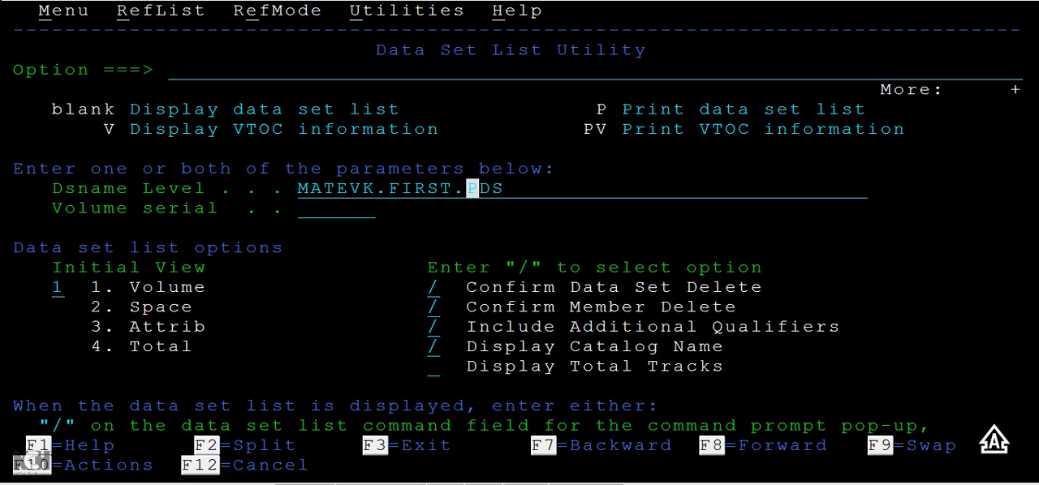
- Trim the Dsname Level to MATEVK.FIRST.* by removing the trailing qualifier
type("SEQUENTIA")
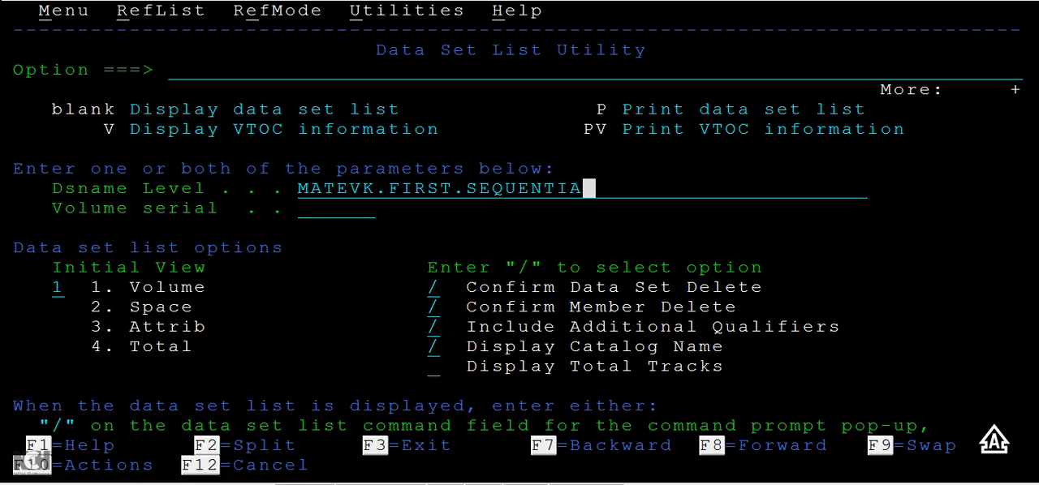
key("BackSpace")
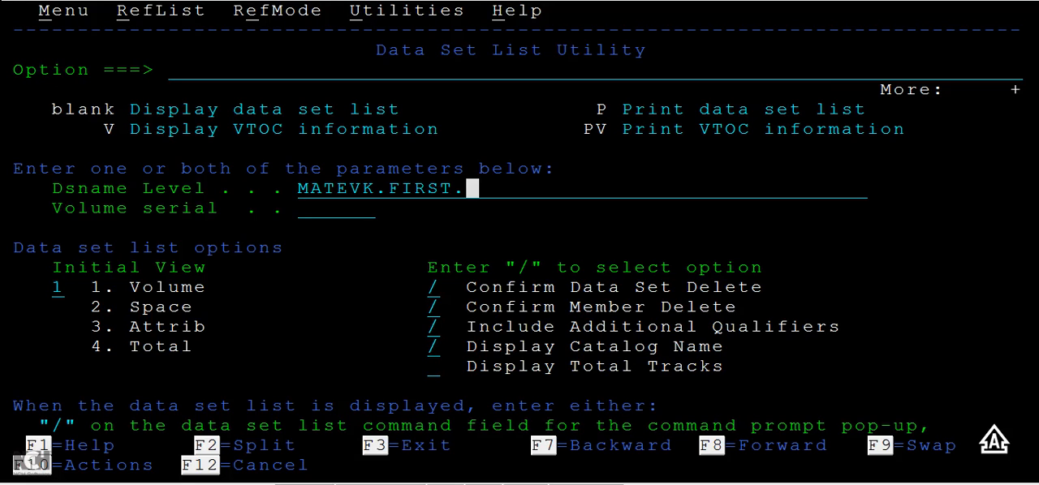
type("*")
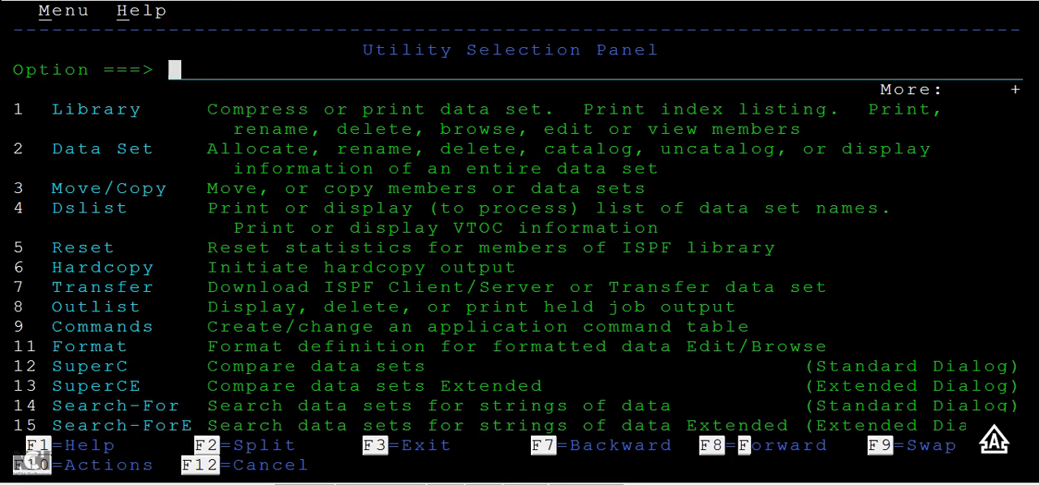
- List data sets matching MATEVK.FIRST.* via option 4, then exit to the Primary Option Menu
type("4")
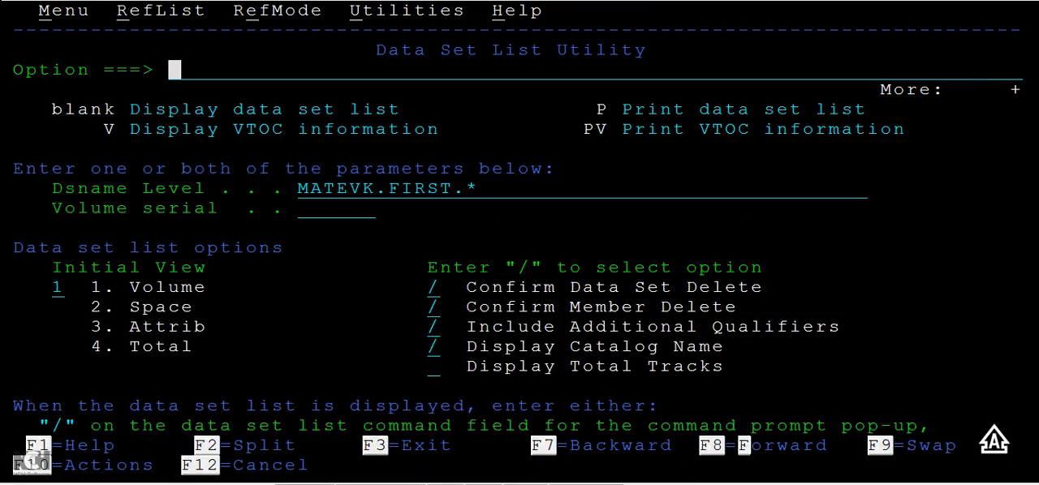
key("f3")
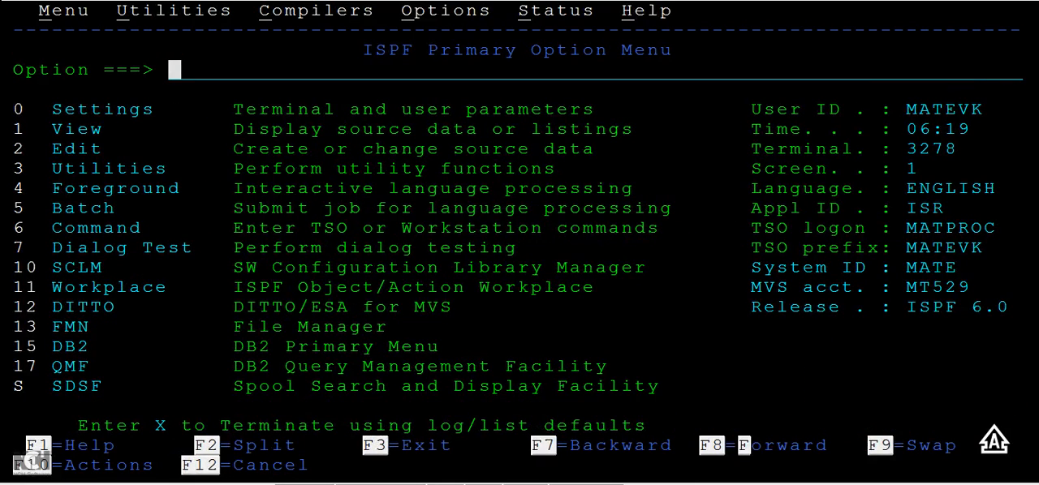